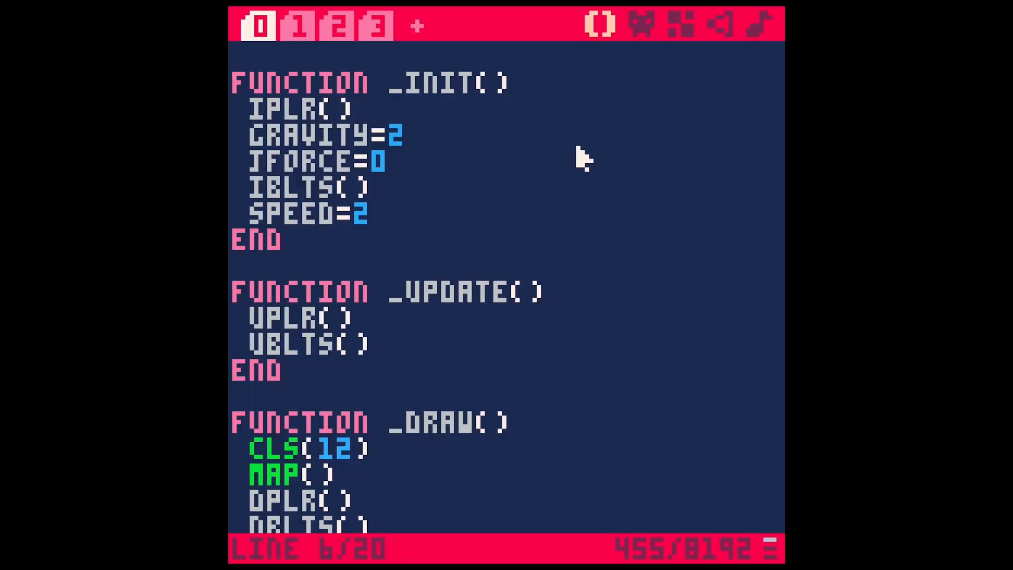
# Step: Review the jump/gravity tab and player setup tab, ending on the collisions move(o) function
pyautogui.click(379, 187)
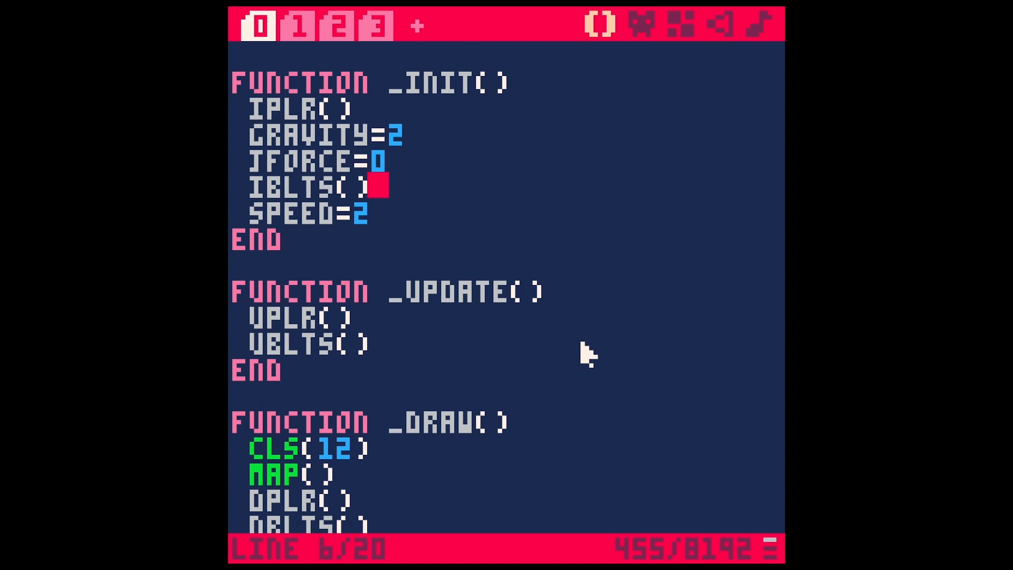
pyautogui.click(339, 25)
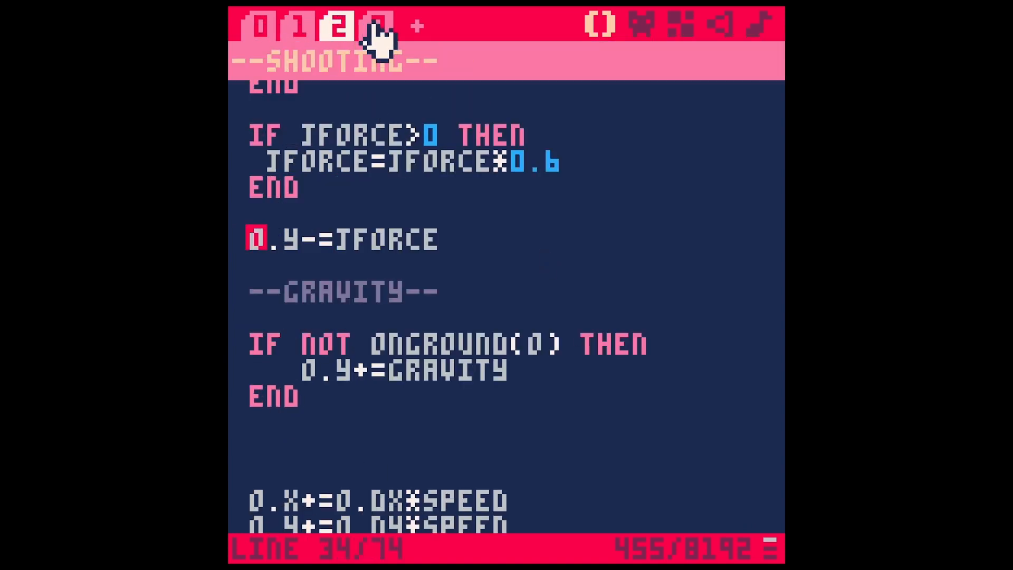
pyautogui.click(299, 25)
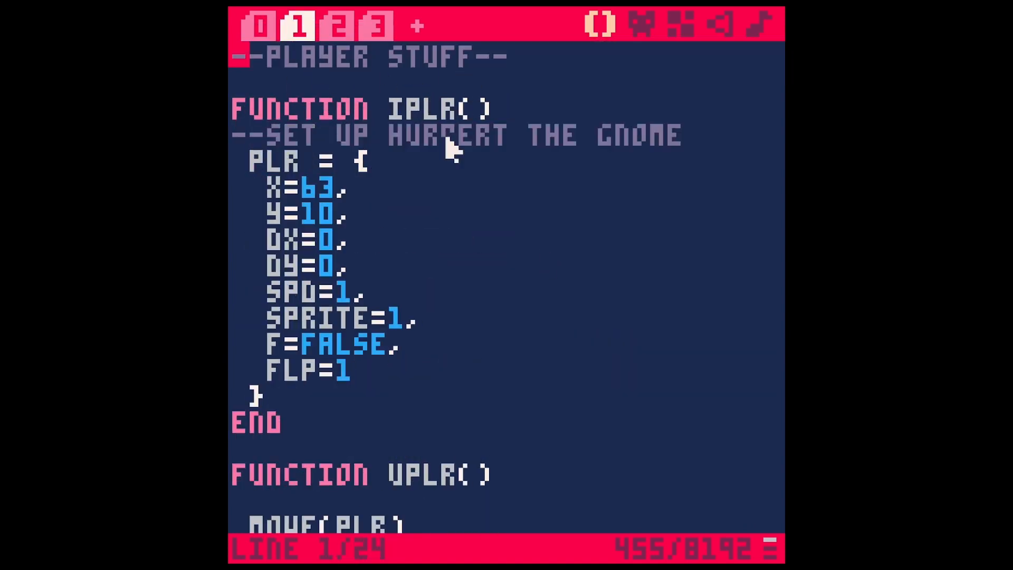
pyautogui.scroll(-3)
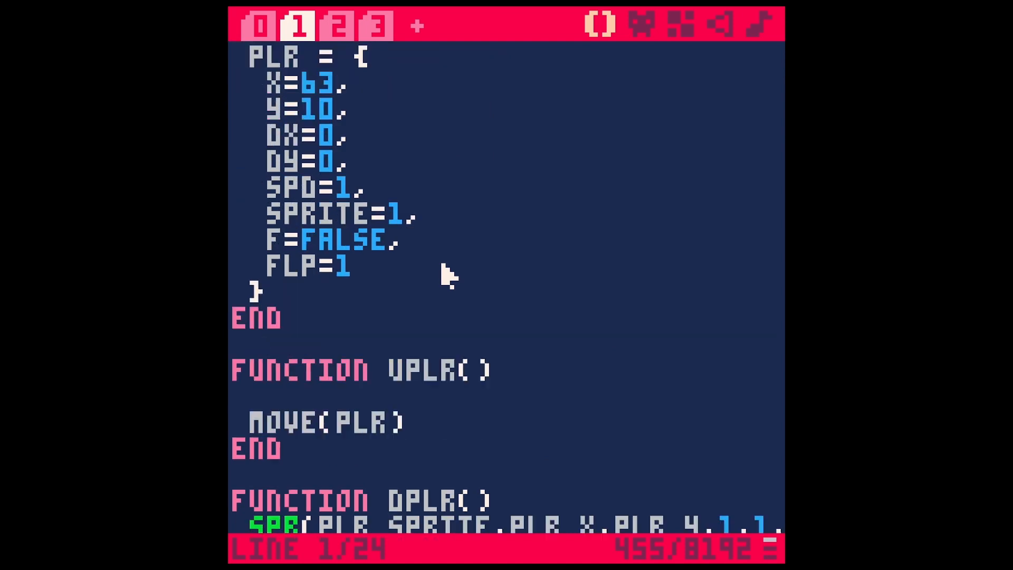
pyautogui.click(338, 25)
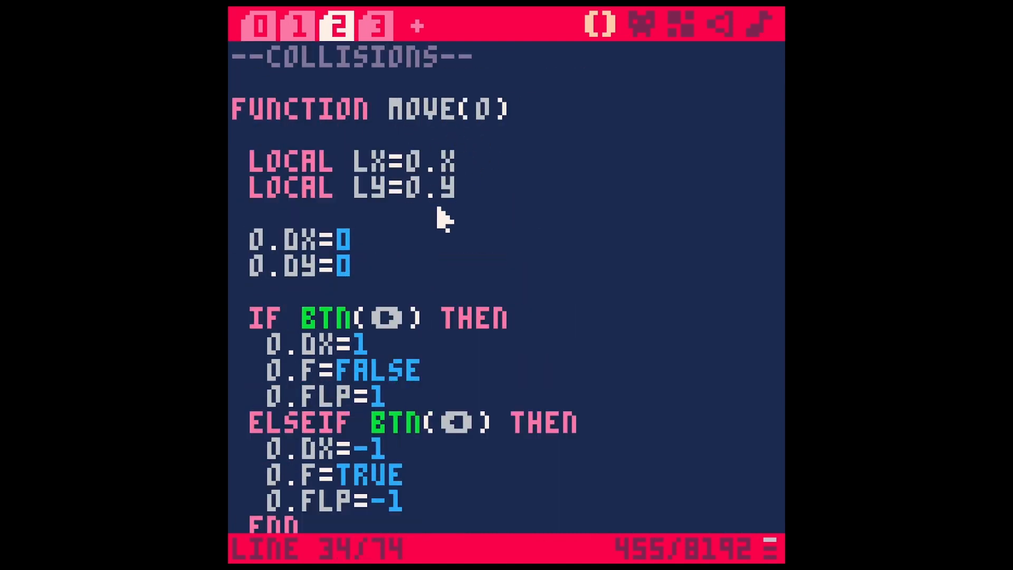
pyautogui.moveTo(439, 265)
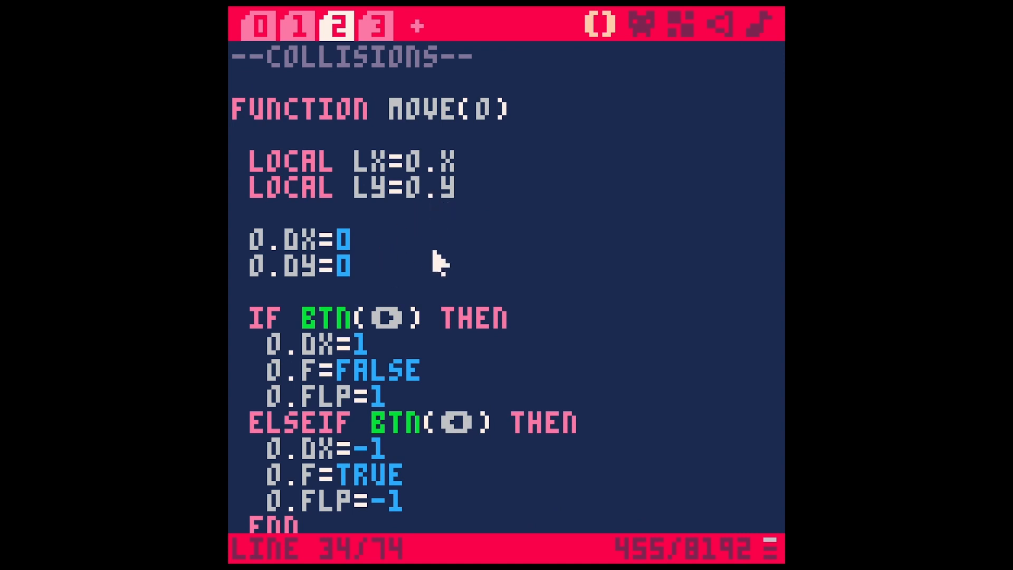
pyautogui.moveTo(429, 269)
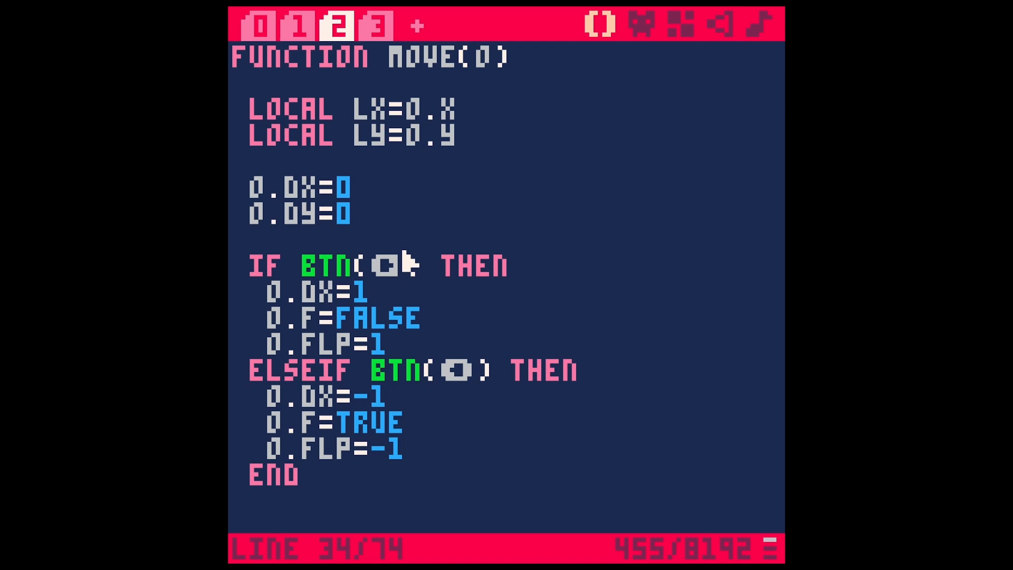
# Step: Reach the onground(o) function, then view the level map with its grass platforms
pyautogui.scroll(-3)
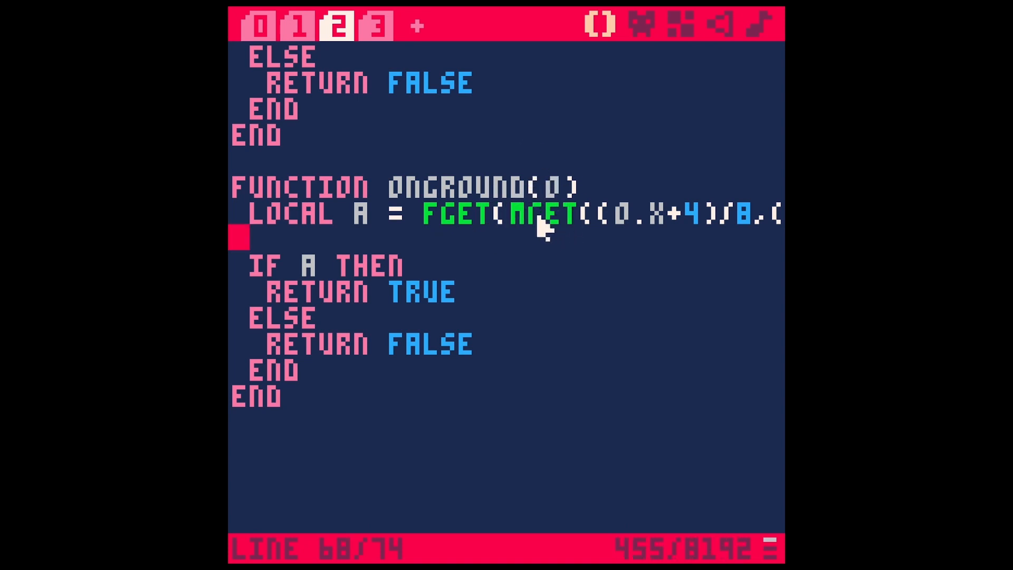
pyautogui.moveTo(672, 232)
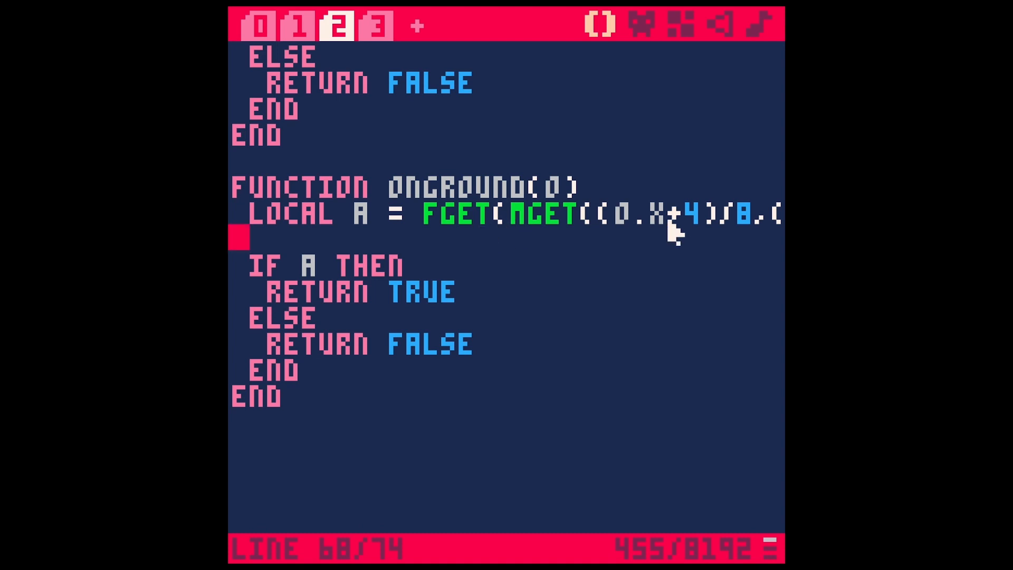
pyautogui.click(263, 24)
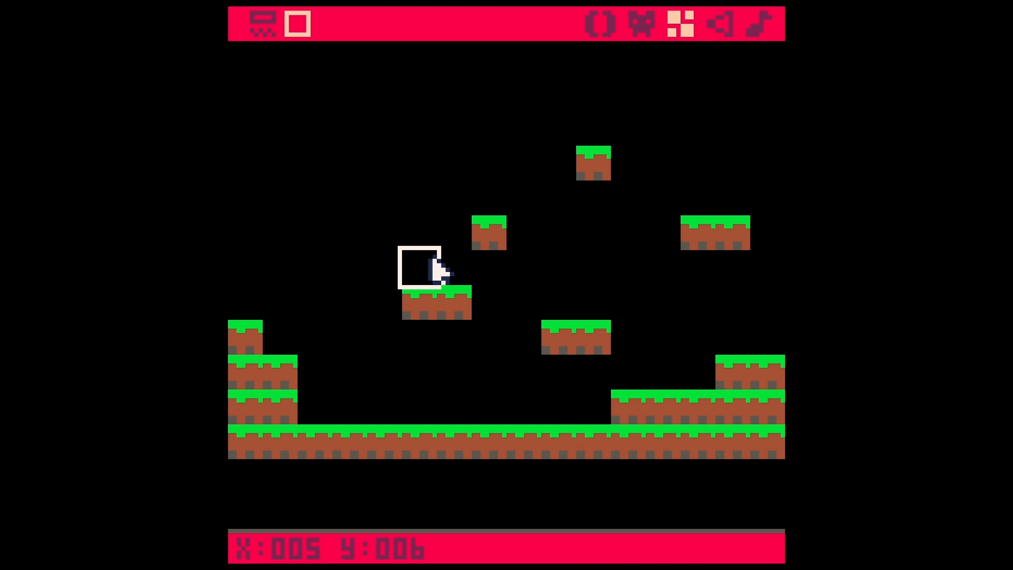
# Step: Look at the gnome player sprite 001 in the sprite editor
pyautogui.press('down')
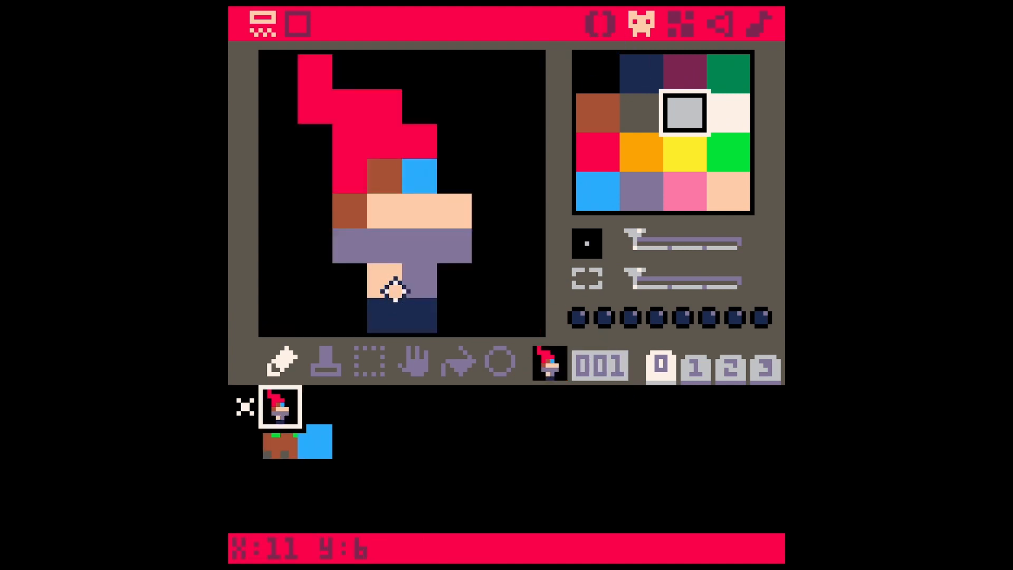
pyautogui.moveTo(407, 362)
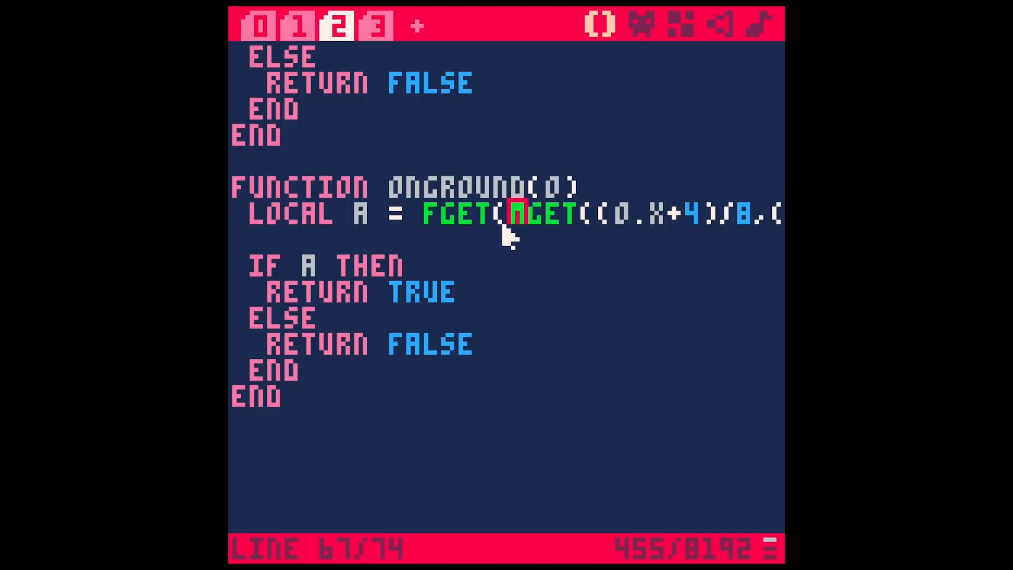
pyautogui.doubleClick(456, 214)
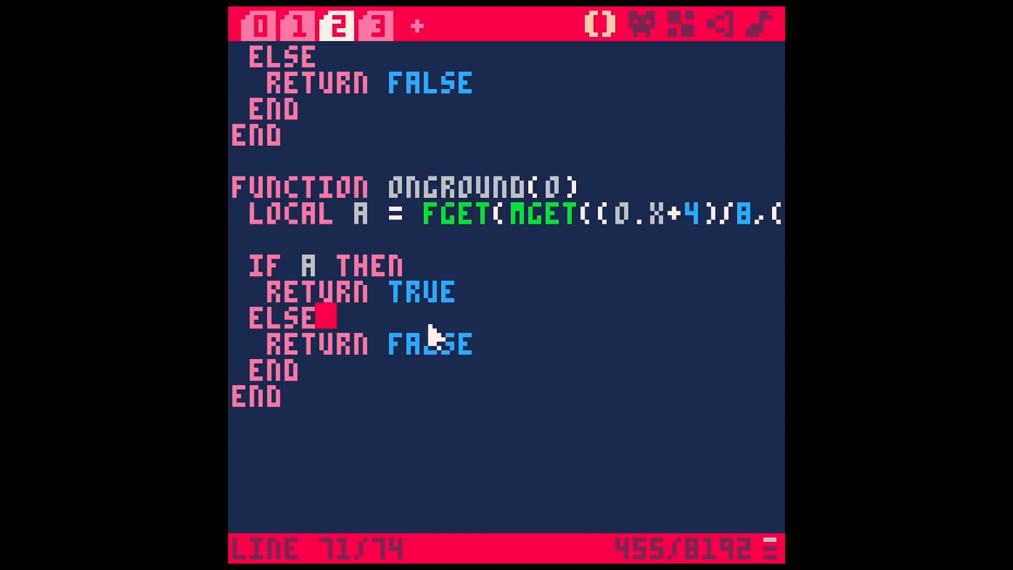
# Step: Reduce onground(o) to 'return a' and save alien_planet.p8
pyautogui.doubleClick(429, 343)
pyautogui.write('A')
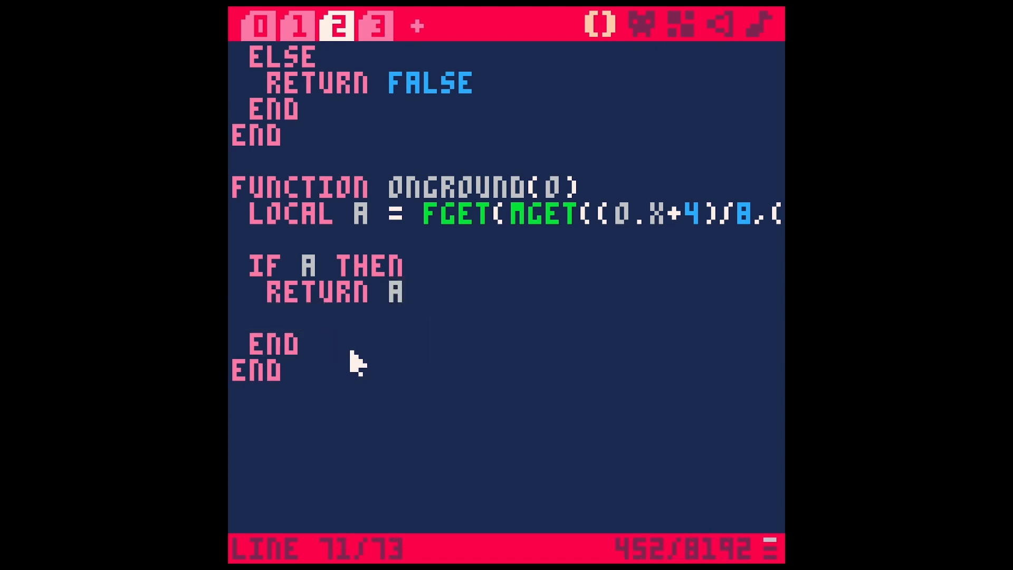
pyautogui.press('ctrl+s')
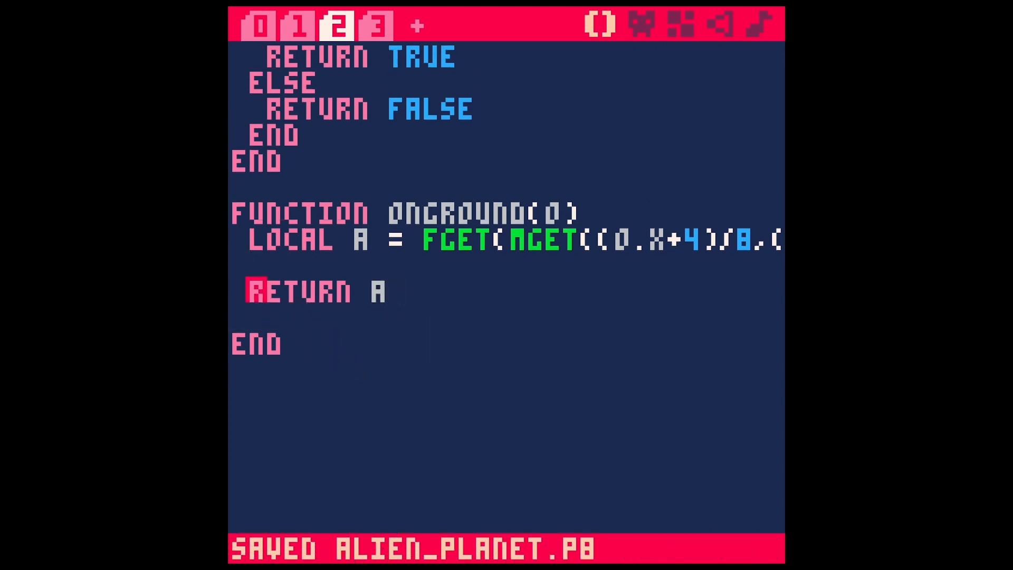
pyautogui.click(600, 25)
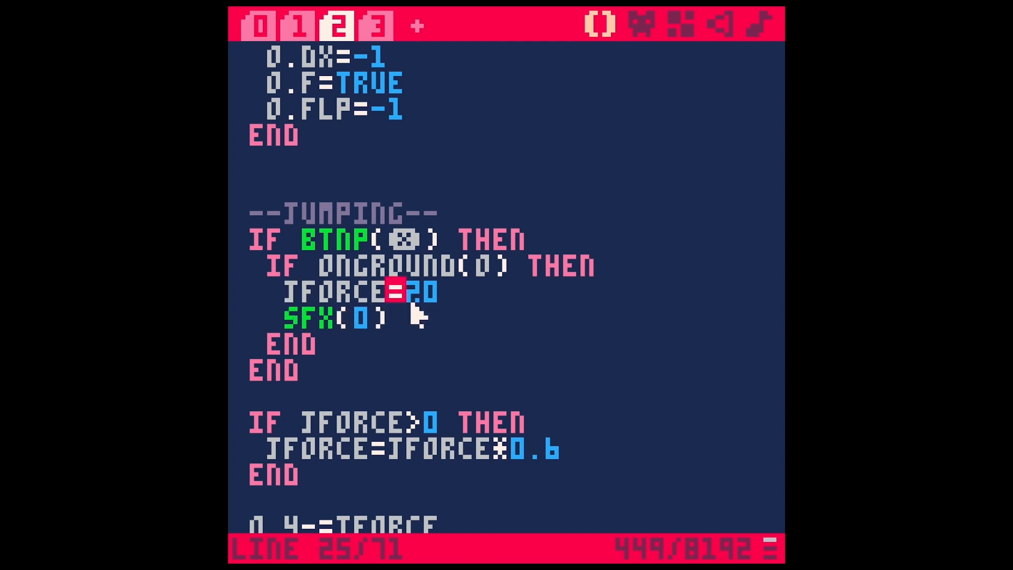
# Step: Comment out the 'if jforce>0 then jforce*=0.6 end' block in the jump code
pyautogui.click(398, 317)
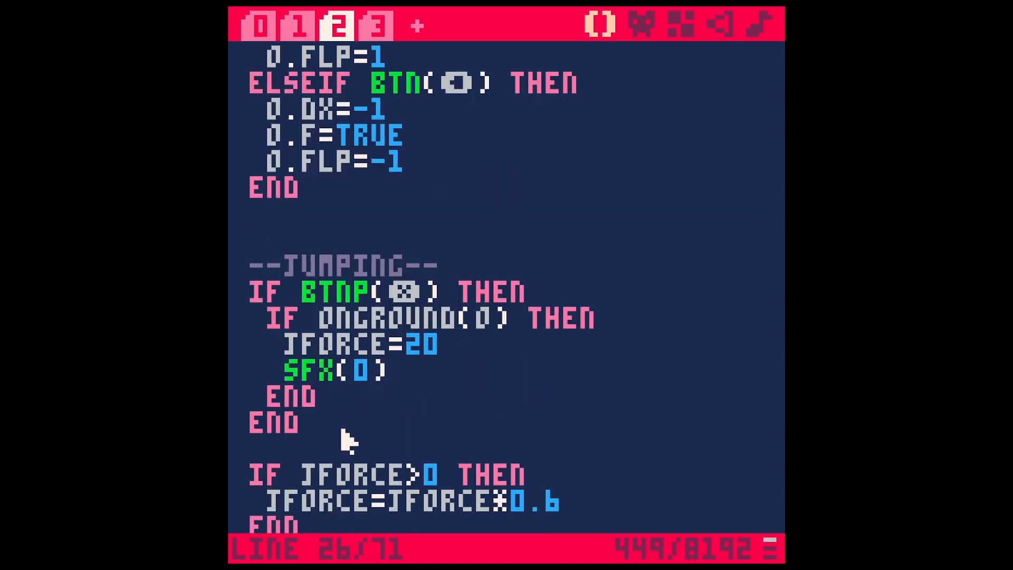
pyautogui.scroll(-3)
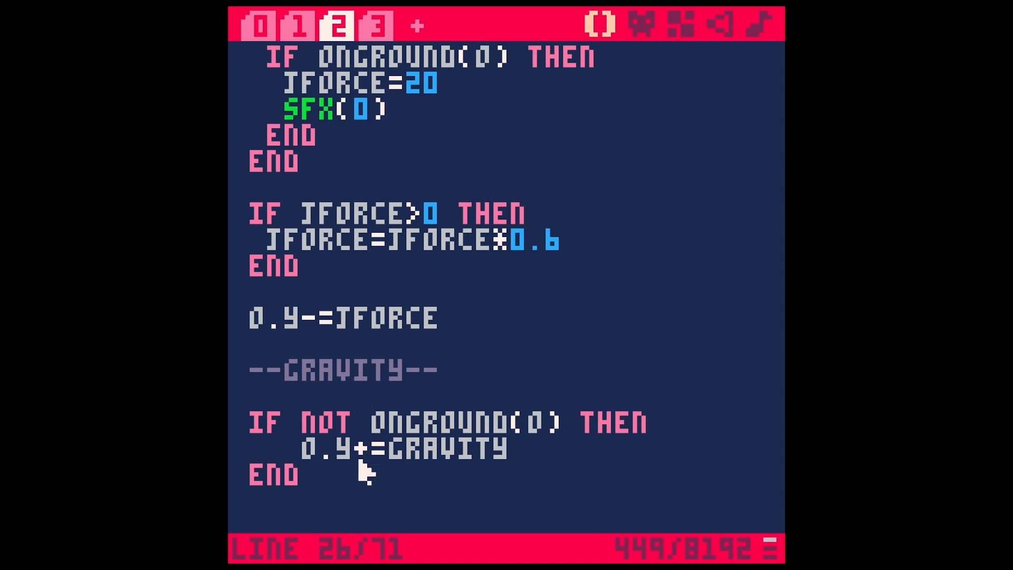
pyautogui.doubleClick(439, 422)
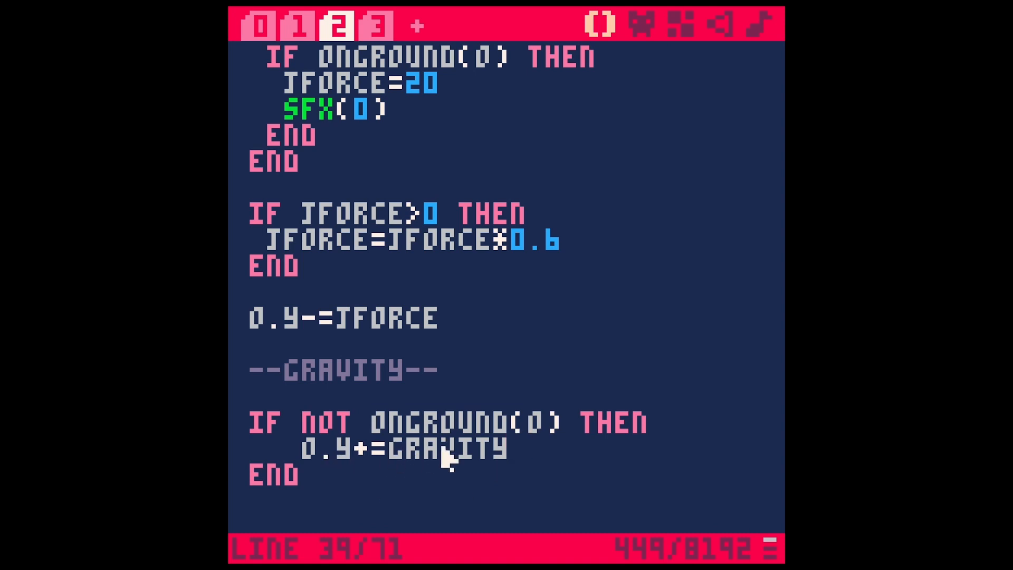
pyautogui.moveTo(588, 256)
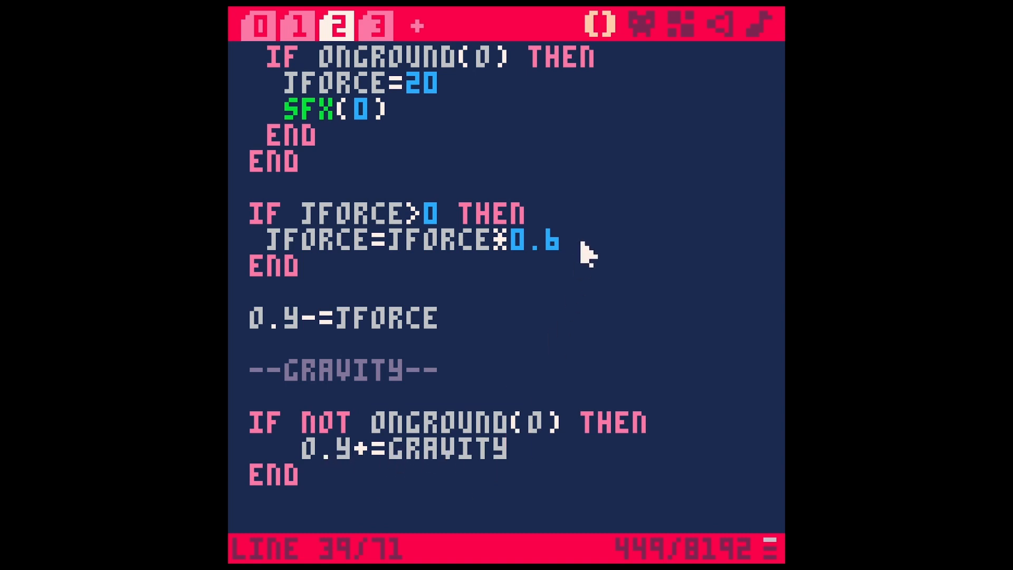
pyautogui.doubleClick(381, 317)
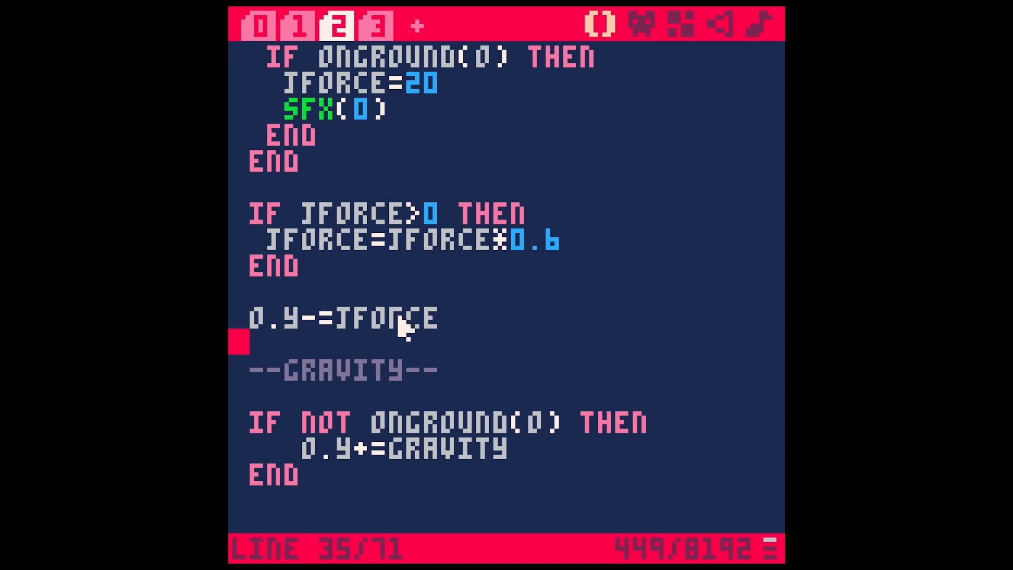
pyautogui.moveTo(450, 323)
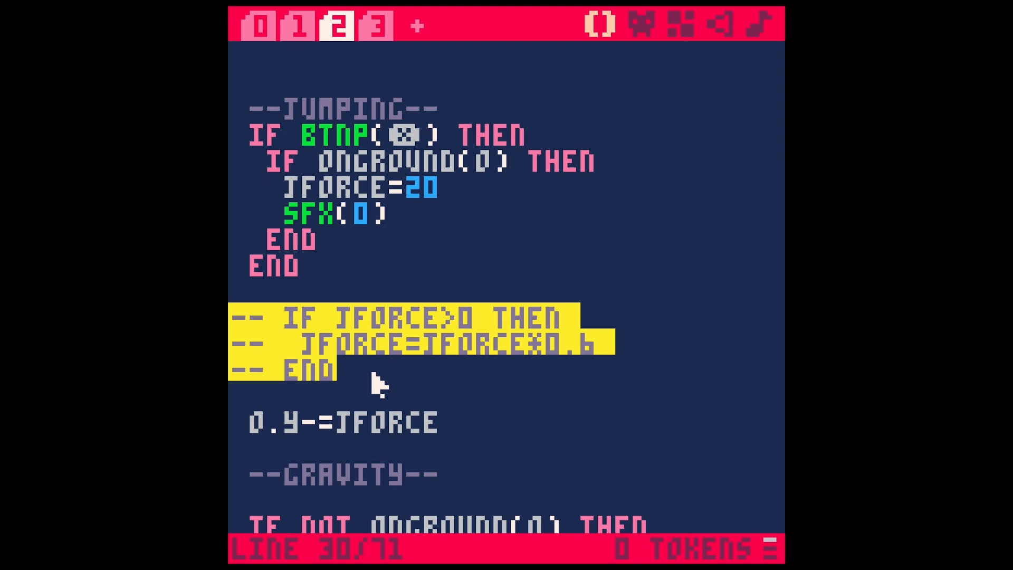
# Step: Undo the commenting so the jforce*0.6 decay block is active again
pyautogui.scroll(-3)
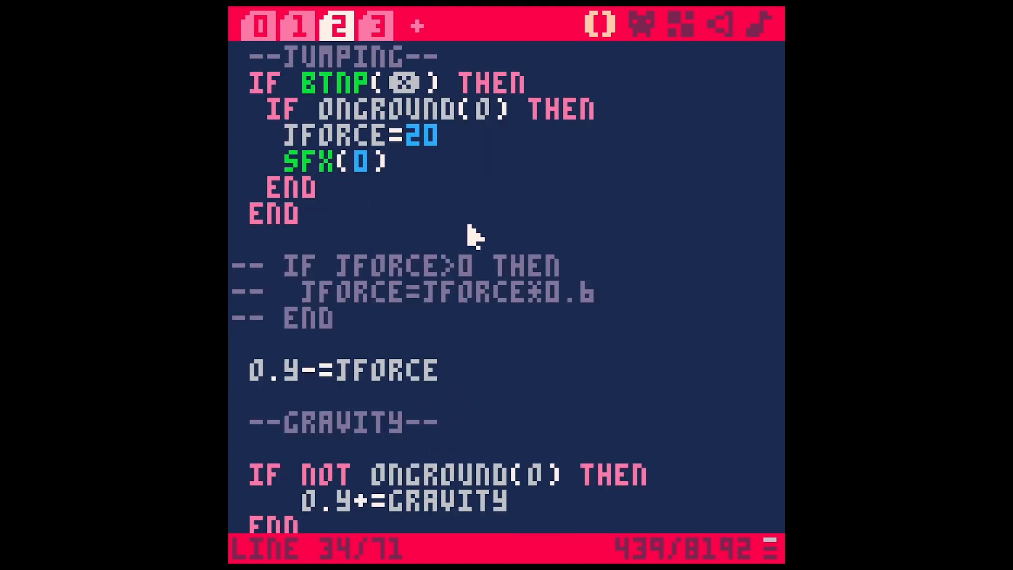
pyautogui.moveTo(524, 61)
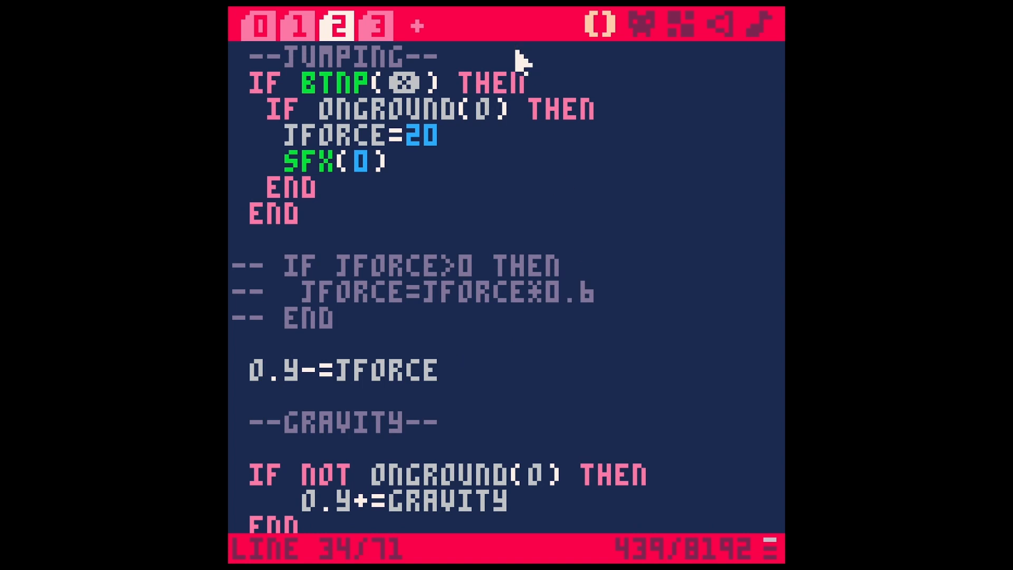
pyautogui.click(445, 369)
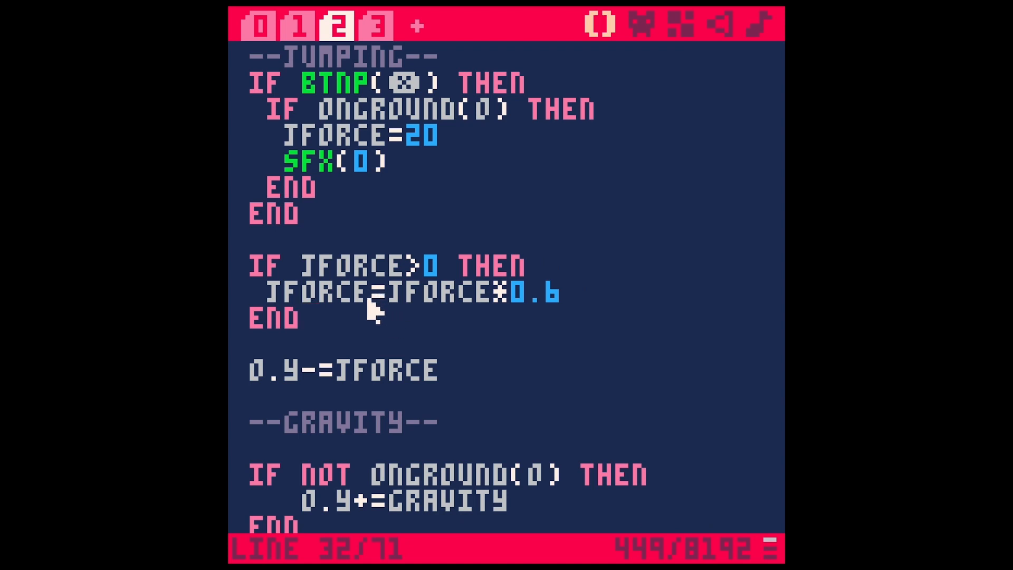
# Step: Save alien_planet.p8 with the jforce decay line at 0.6
pyautogui.doubleClick(445, 293)
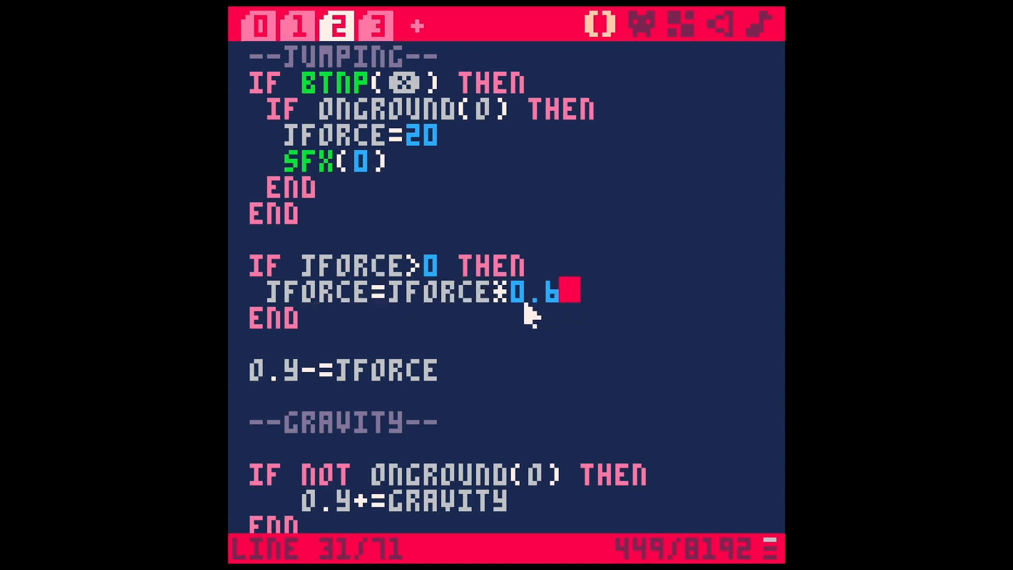
pyautogui.moveTo(637, 301)
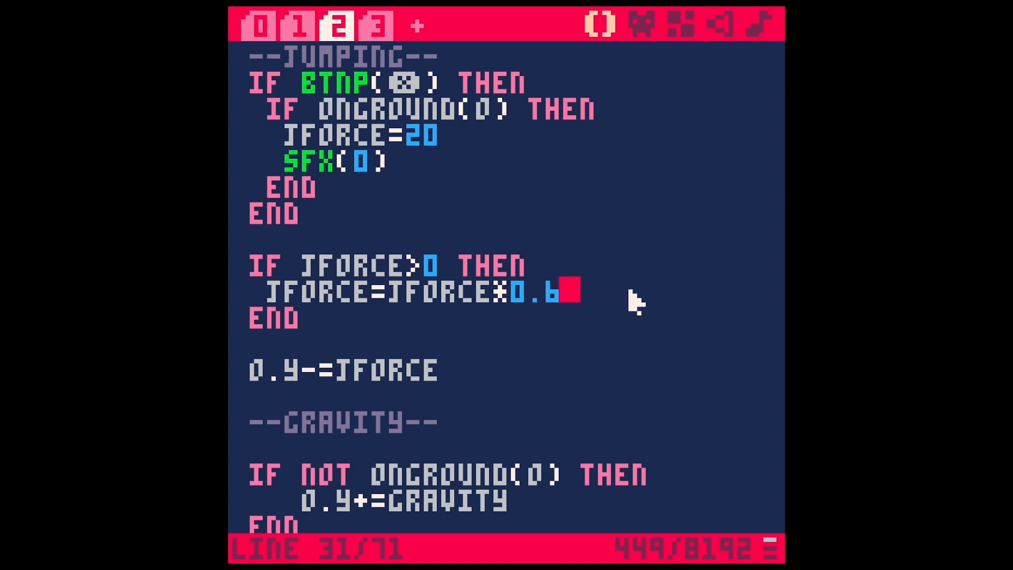
pyautogui.moveTo(546, 323)
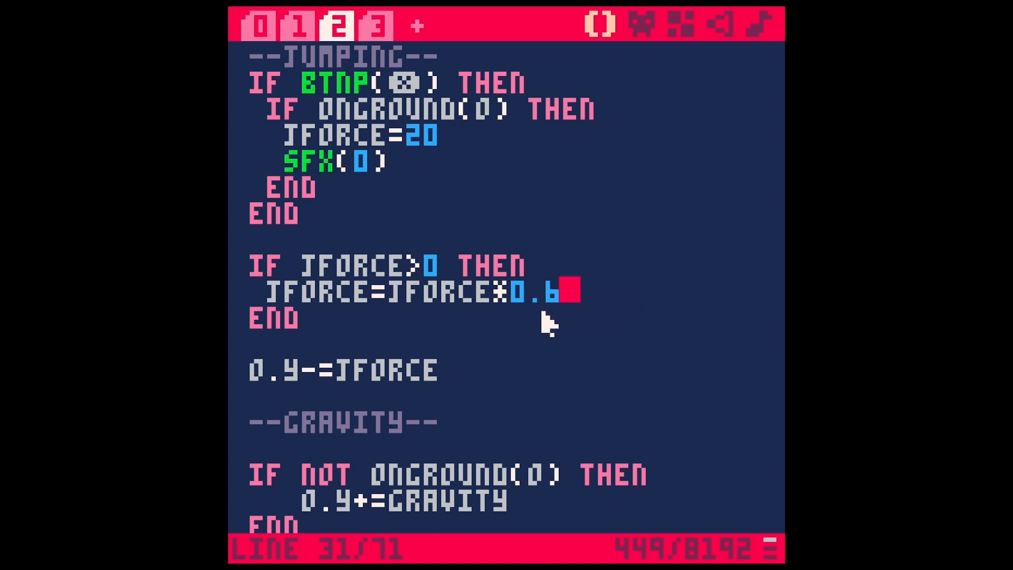
pyautogui.moveTo(547, 326)
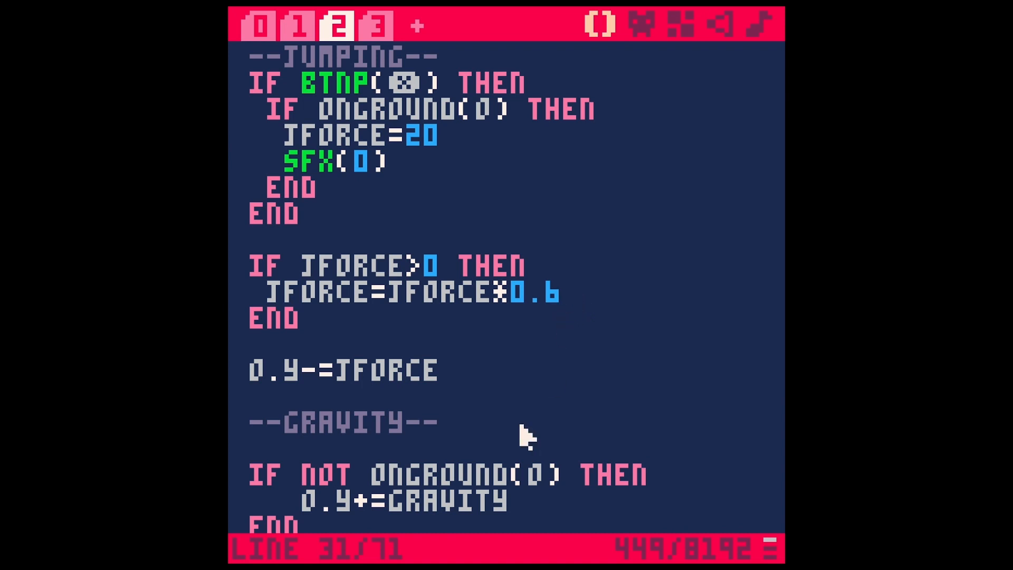
pyautogui.moveTo(414, 298)
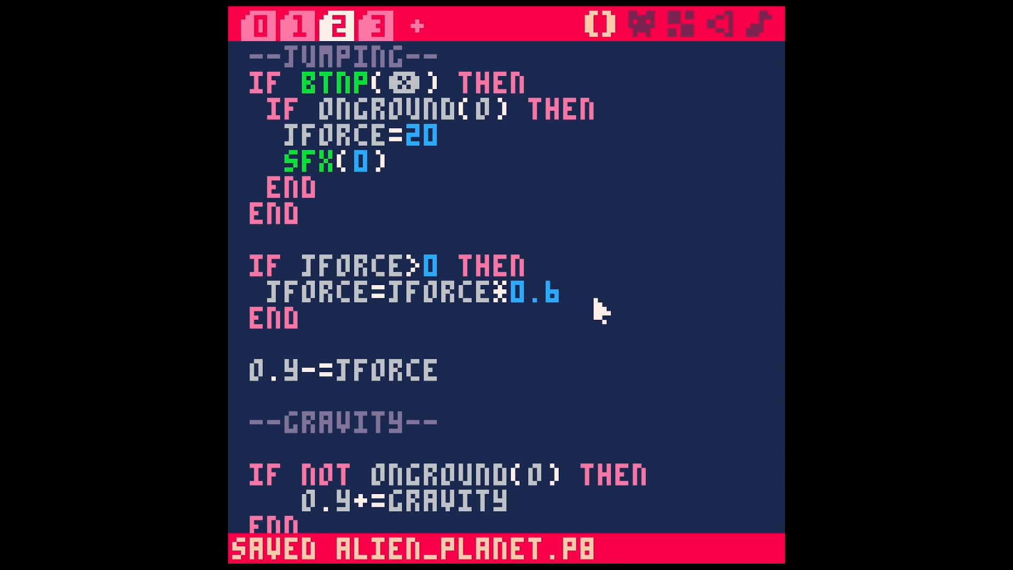
pyautogui.click(568, 292)
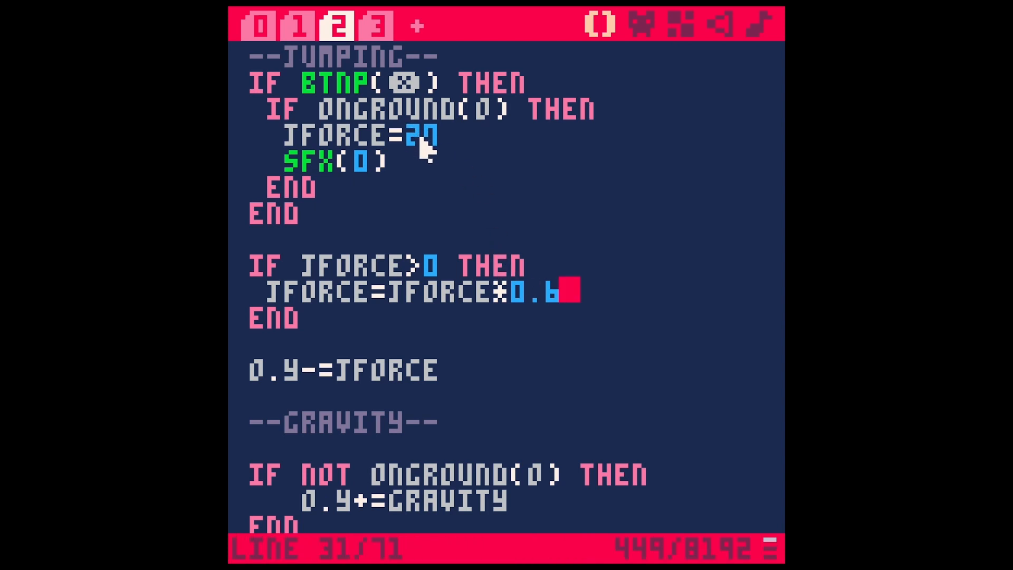